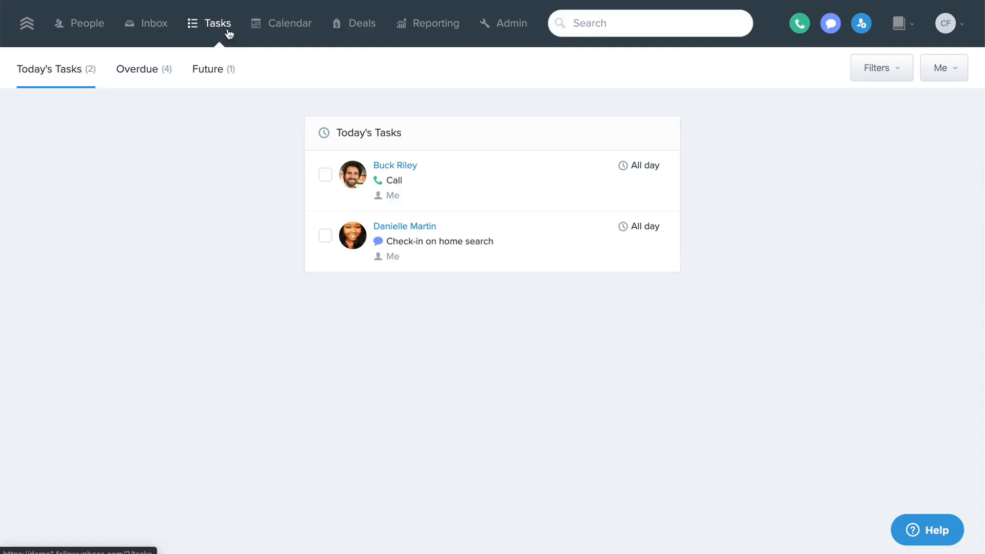
{"action": "left_click", "coordinate": [218, 23]}
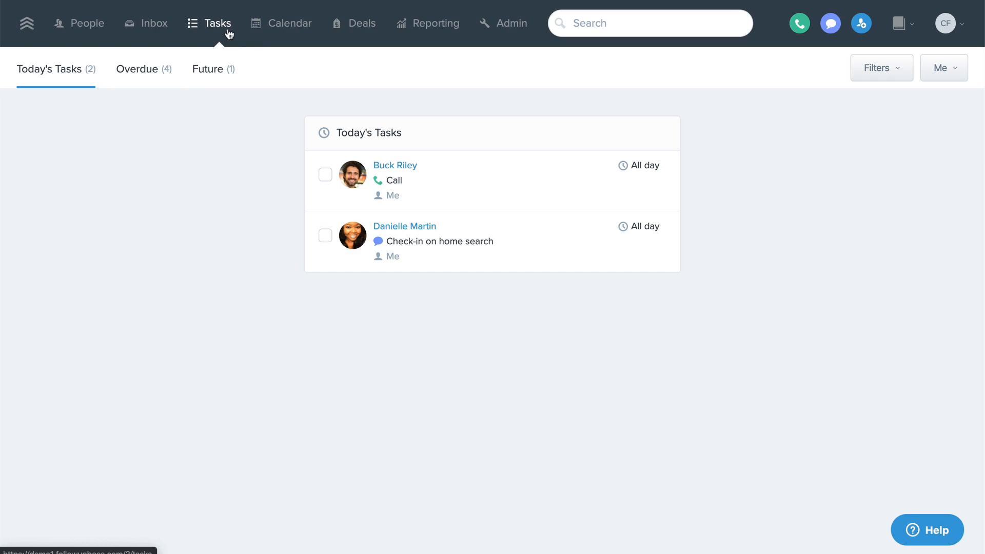
{"action": "left_click", "coordinate": [395, 165]}
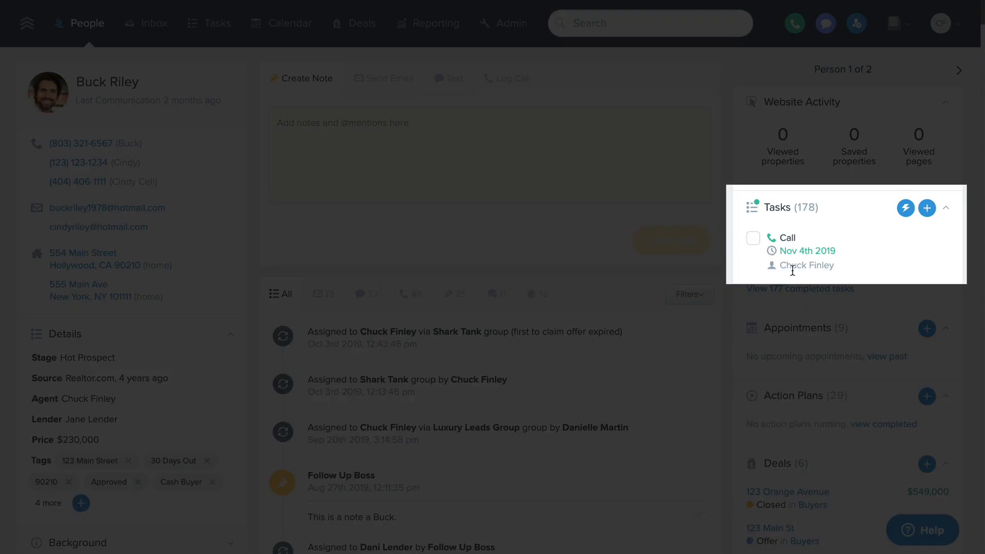
{"action": "left_click", "coordinate": [216, 23]}
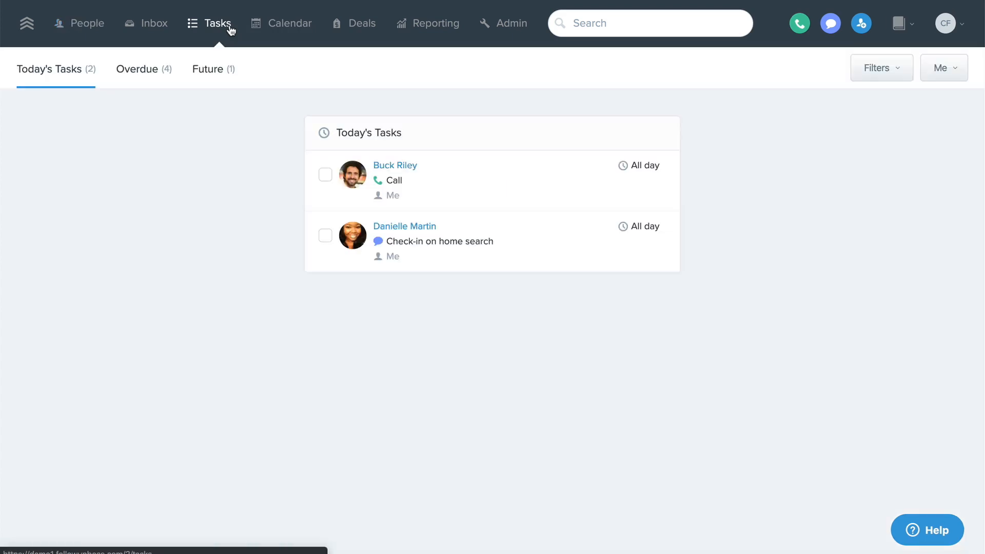
{"action": "mouse_move", "coordinate": [85, 79]}
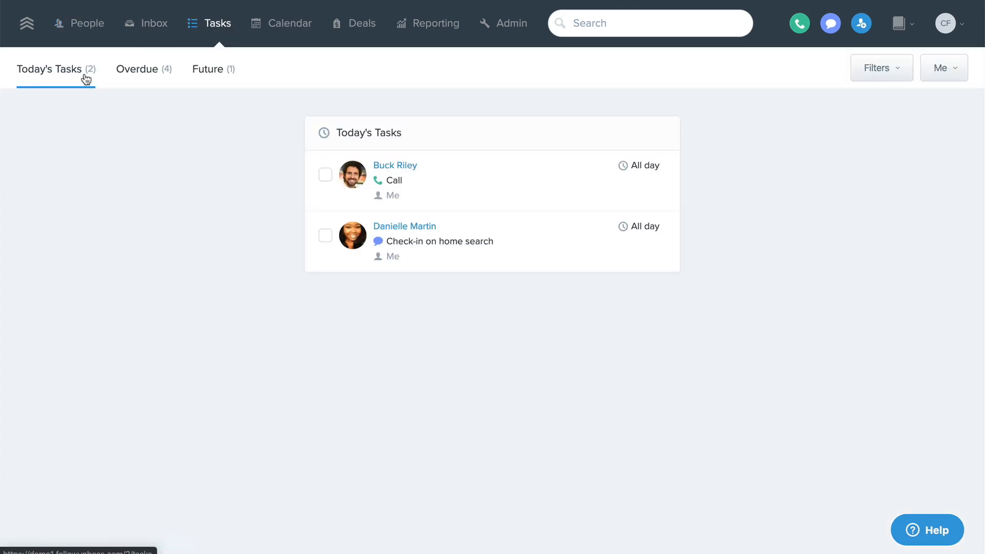
{"action": "left_click", "coordinate": [139, 69]}
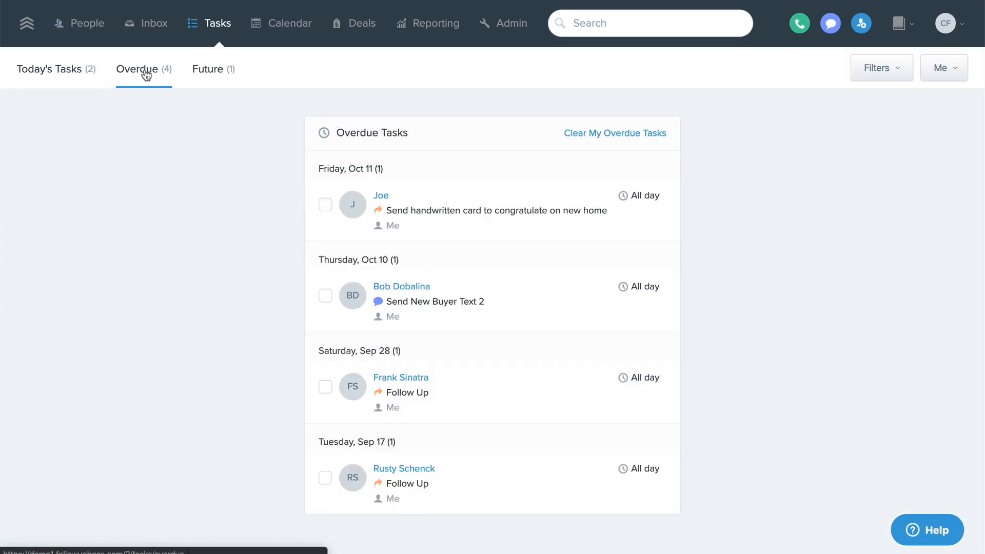
{"action": "left_click", "coordinate": [212, 69]}
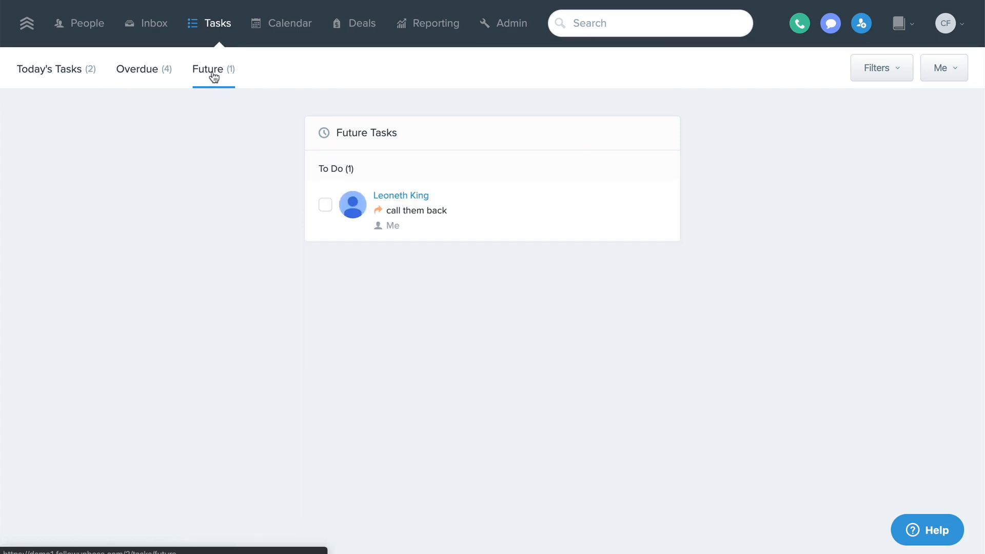
{"action": "left_click", "coordinate": [401, 195]}
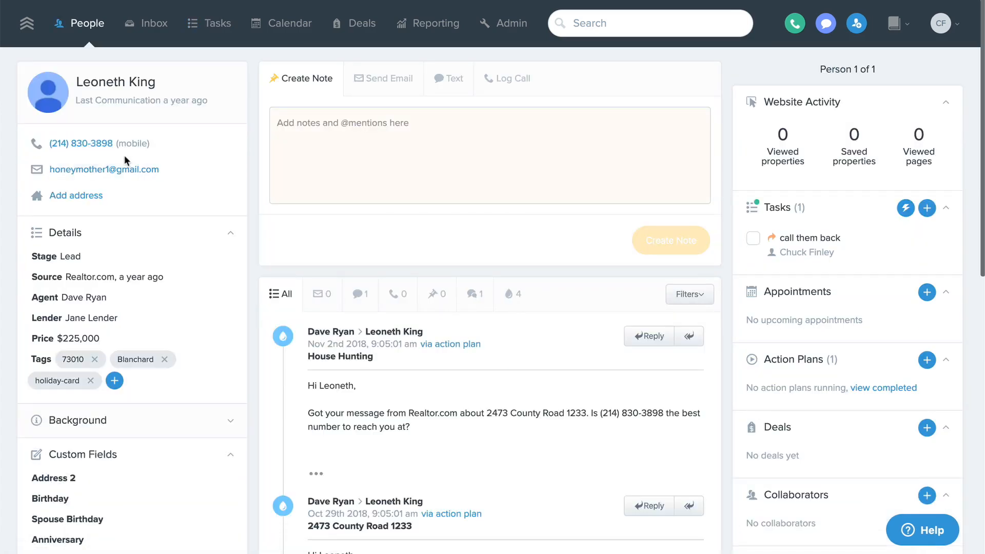
{"action": "left_click", "coordinate": [82, 143]}
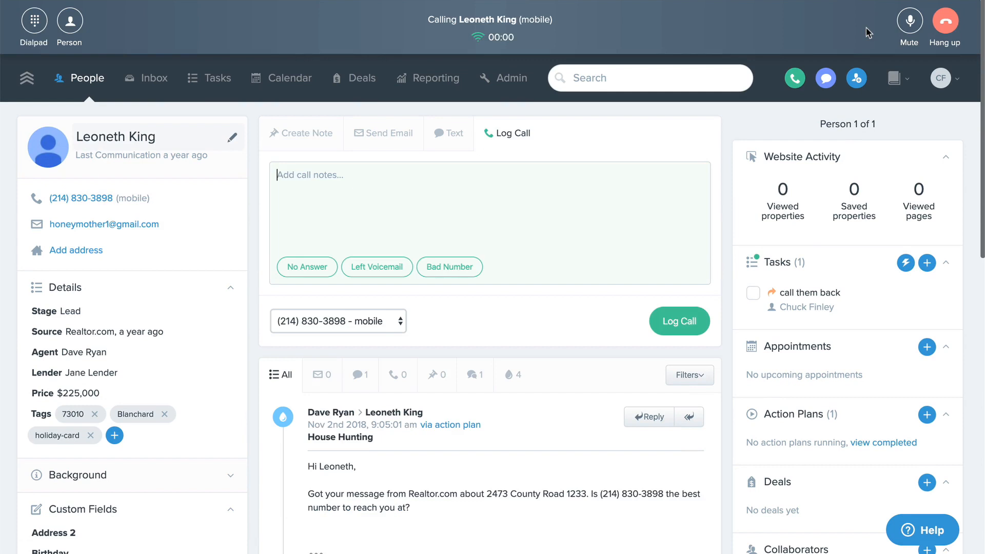
{"action": "left_click", "coordinate": [216, 78]}
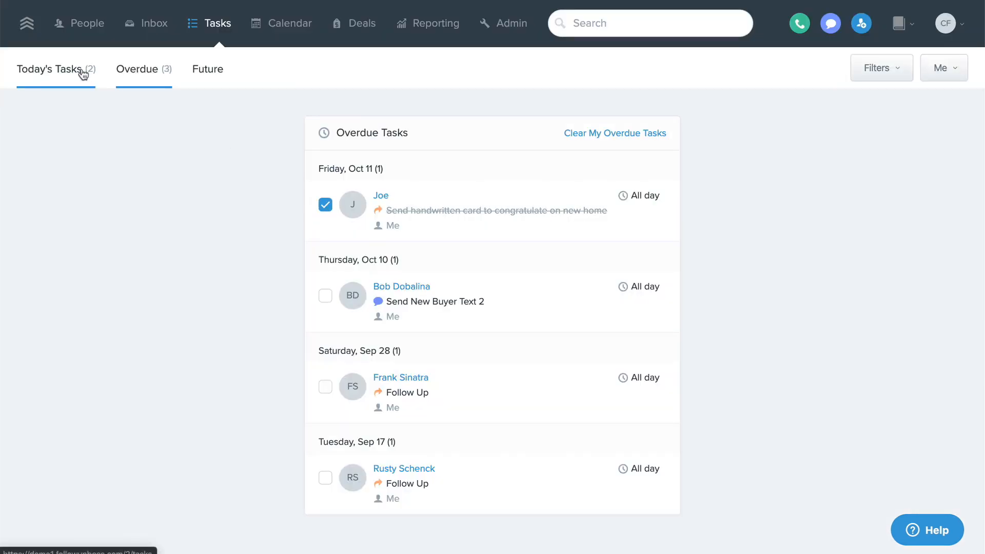
On today's tasks, switch the type filter from All types to Call only.
{"action": "left_click", "coordinate": [48, 69]}
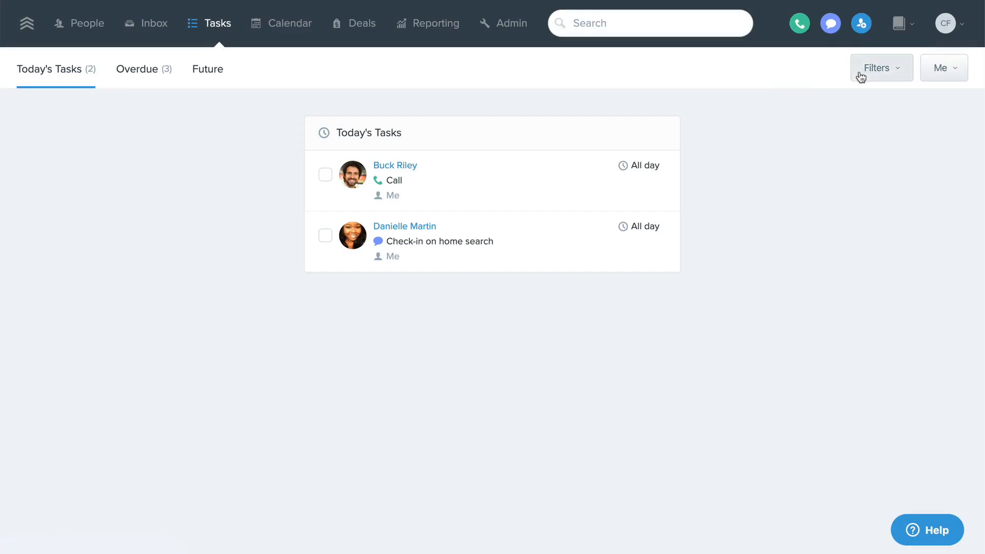
{"action": "left_click", "coordinate": [880, 67]}
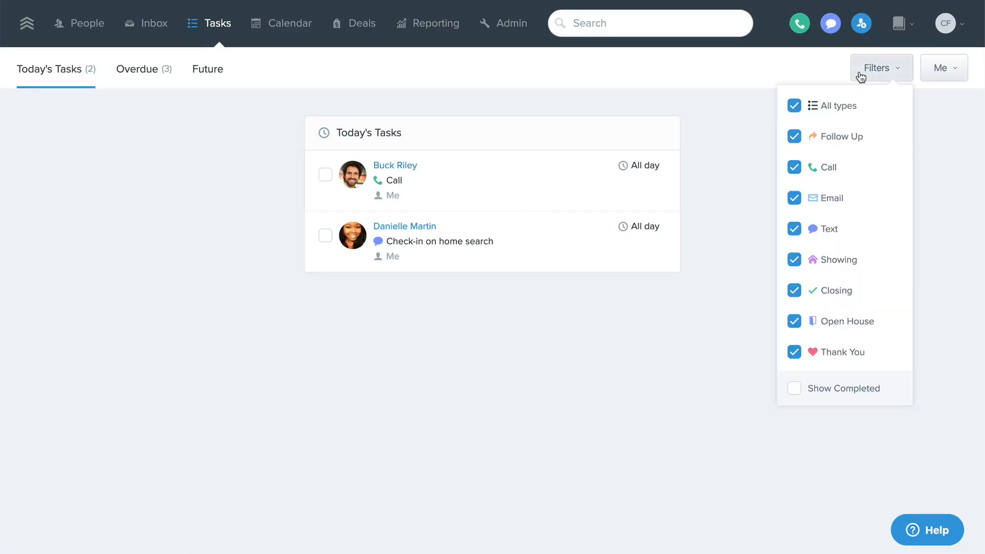
{"action": "left_click", "coordinate": [793, 105]}
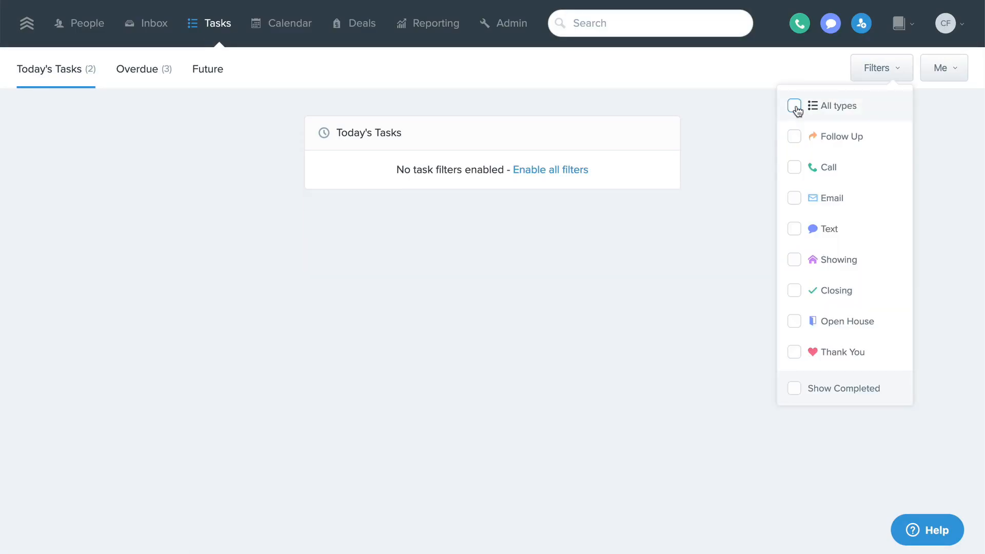
{"action": "left_click", "coordinate": [794, 167]}
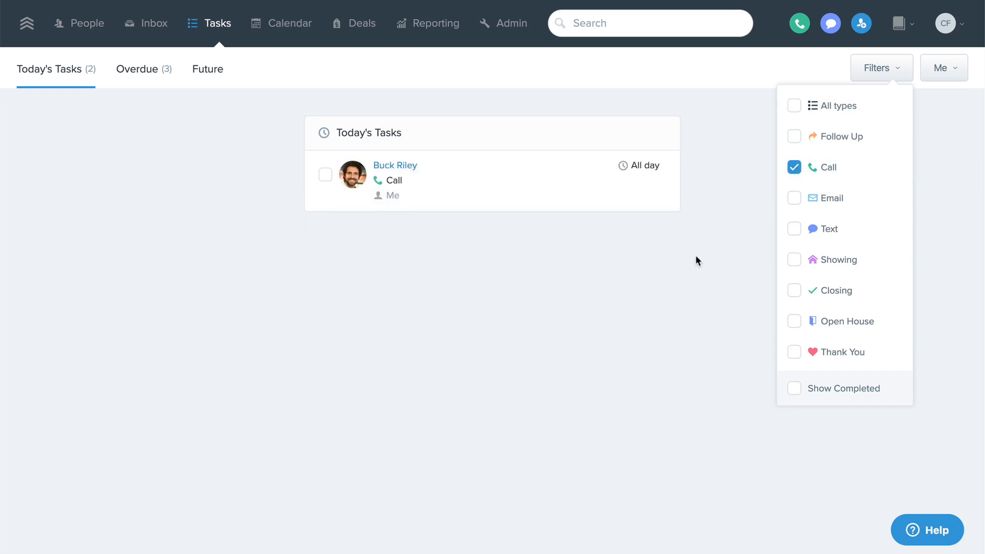